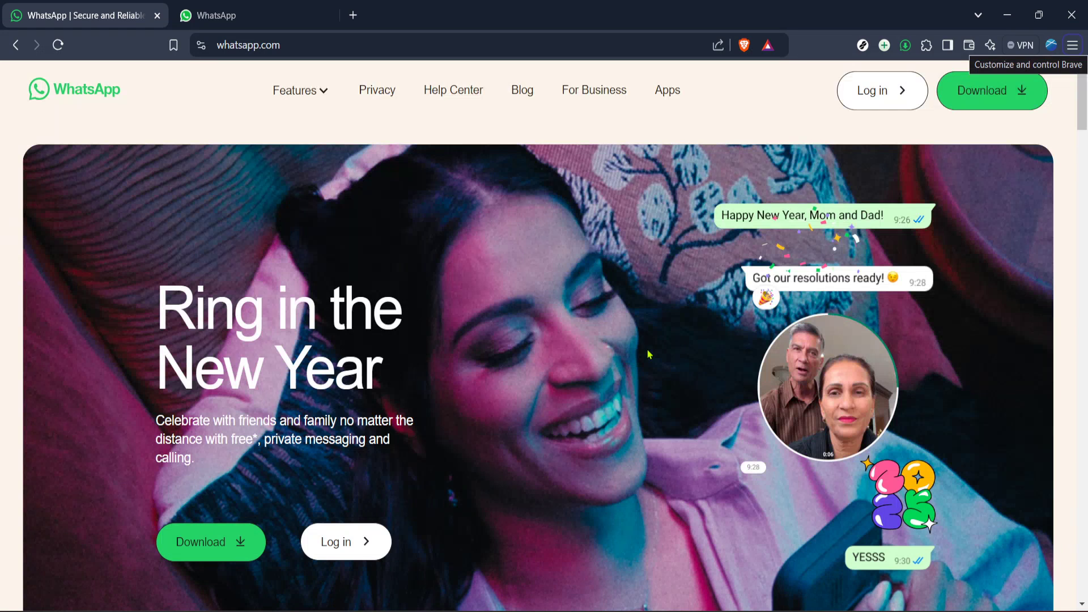
pyautogui.moveTo(667, 420)
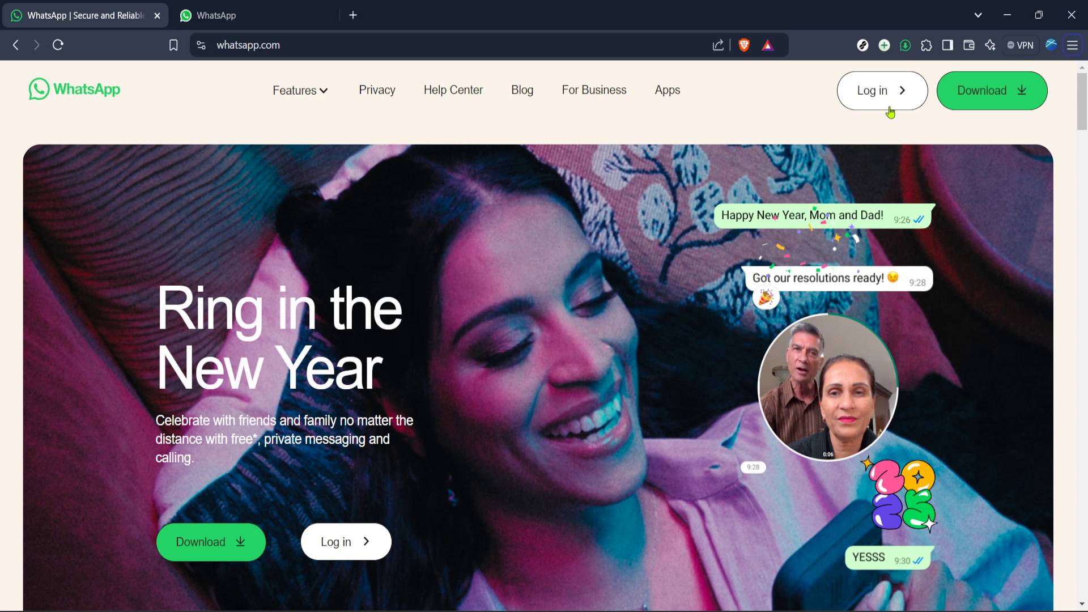
pyautogui.moveTo(884, 98)
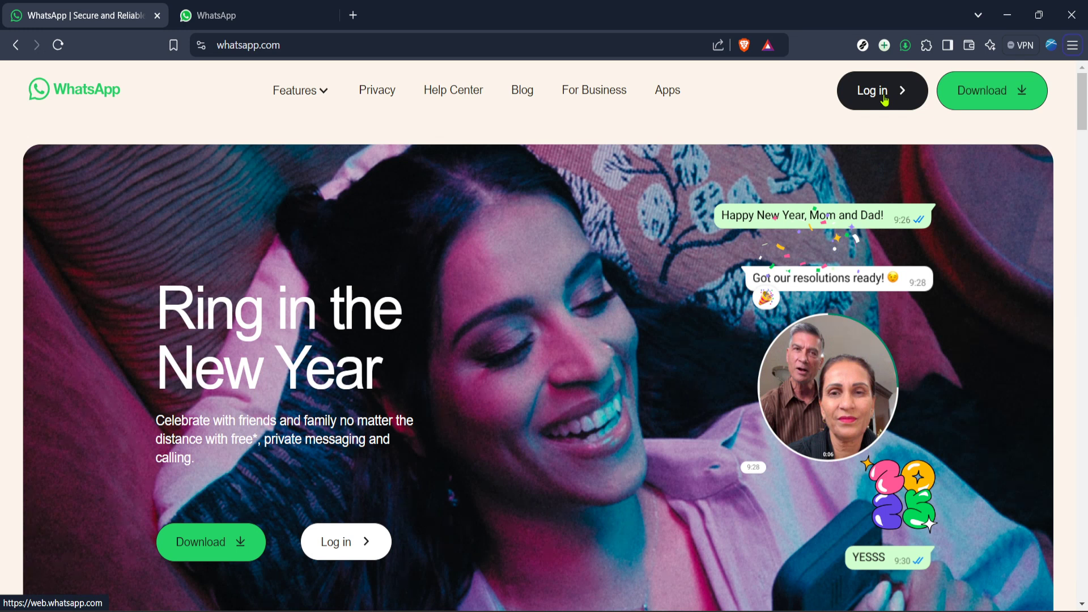
pyautogui.moveTo(882, 102)
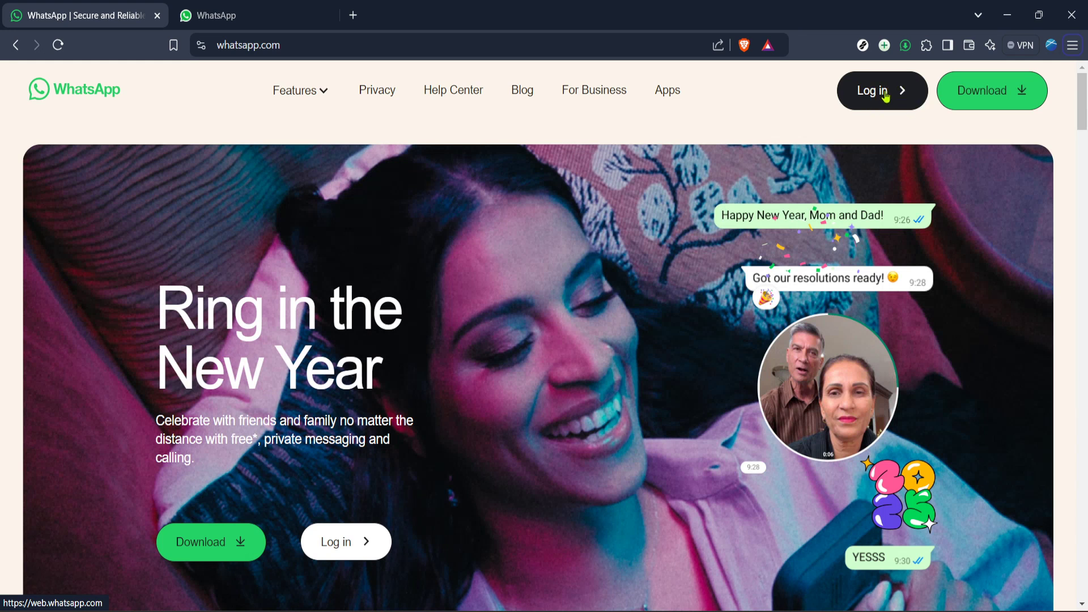
pyautogui.moveTo(888, 91)
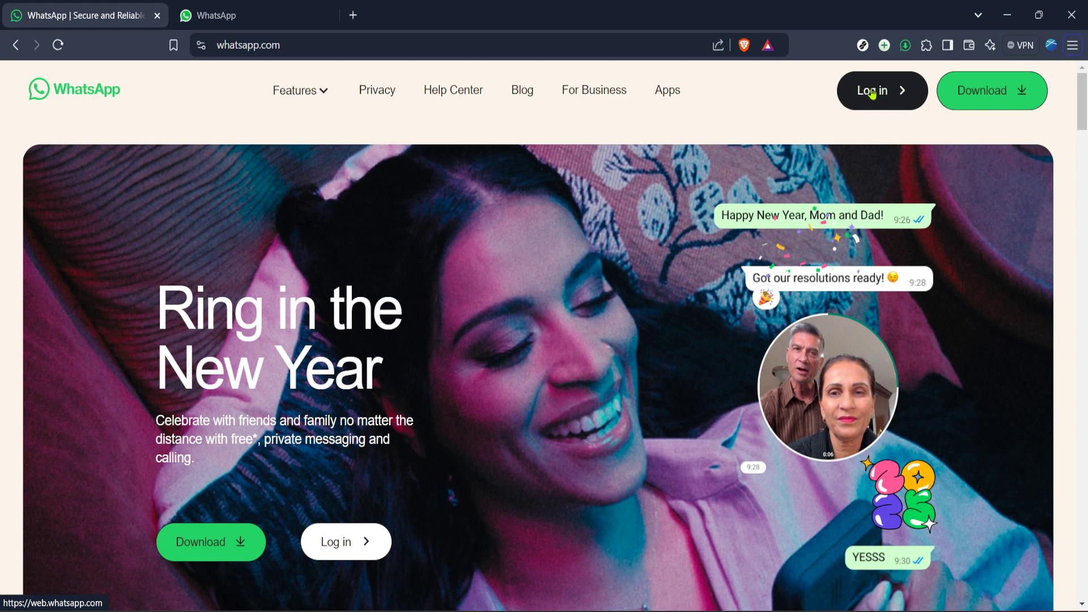
pyautogui.moveTo(896, 94)
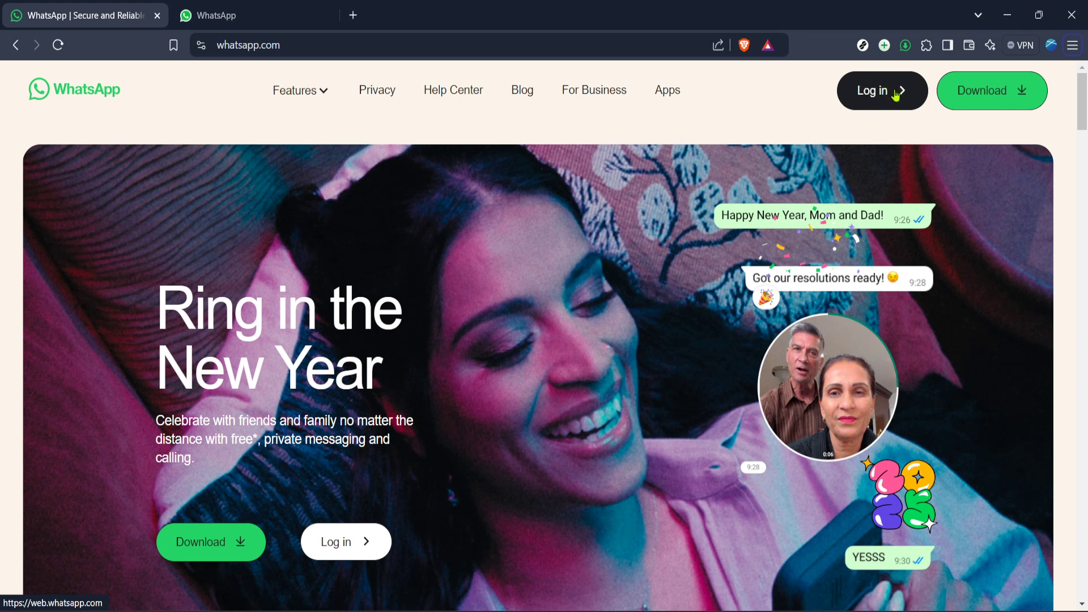
# Open the WhatsApp Web chats page and shrink it to 80% zoom, closing the zoom popup.
pyautogui.click(224, 15)
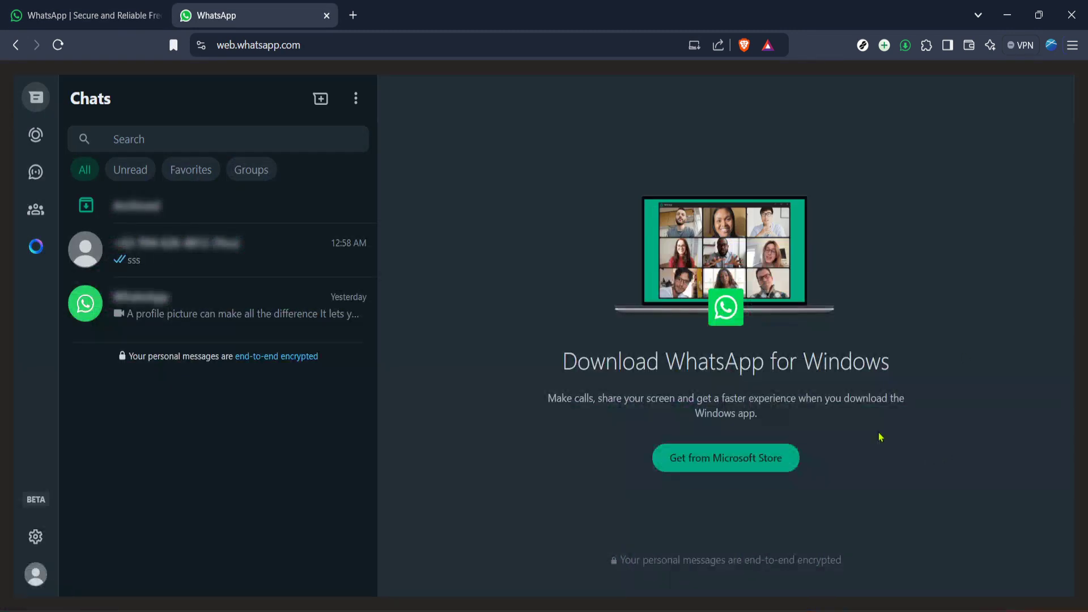
pyautogui.moveTo(989, 391)
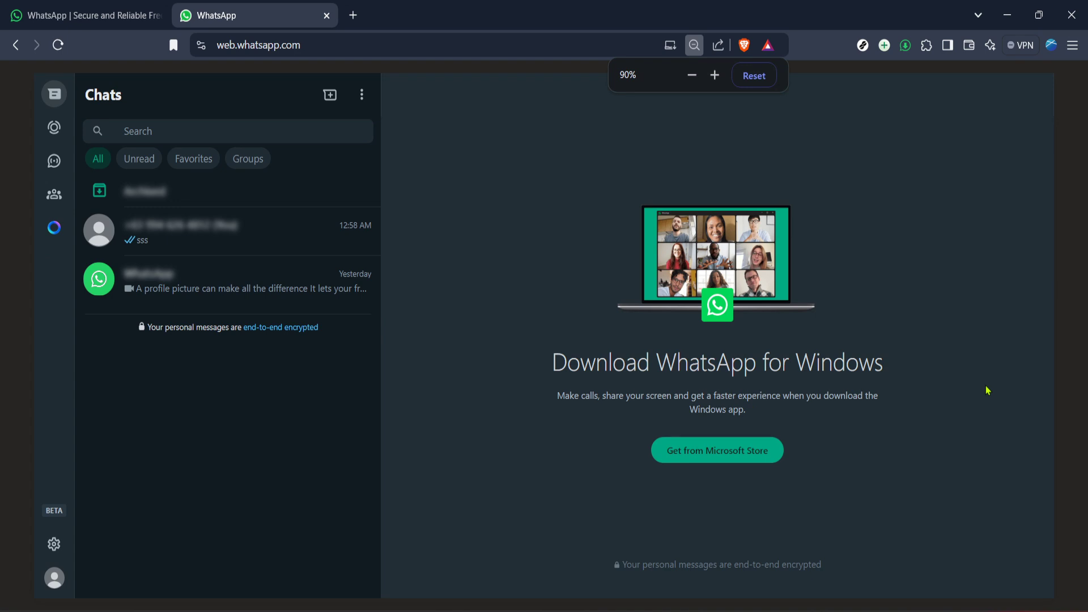
pyautogui.click(694, 44)
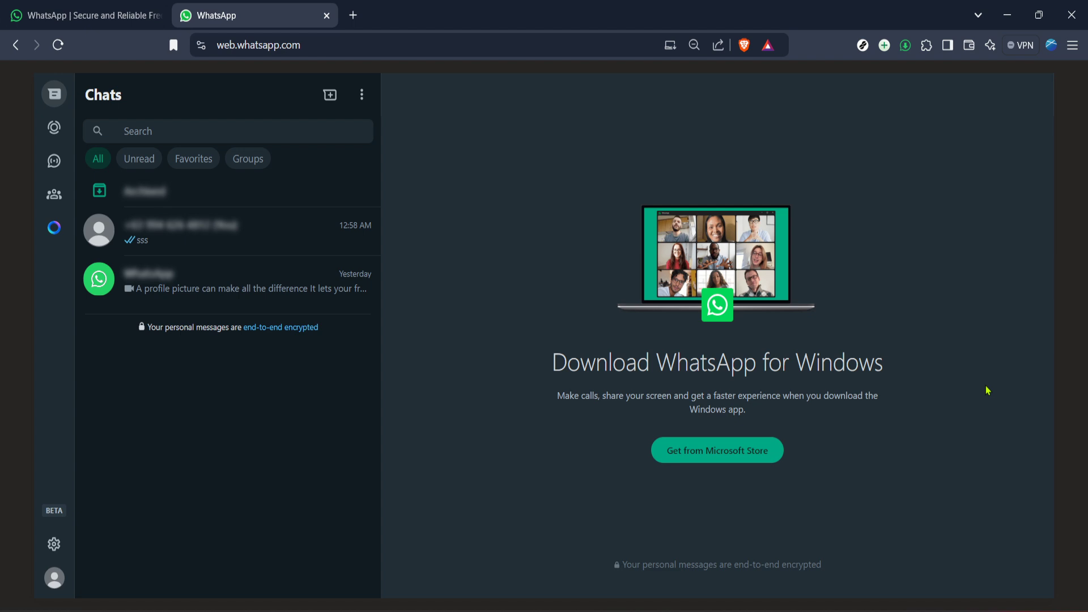
pyautogui.click(694, 45)
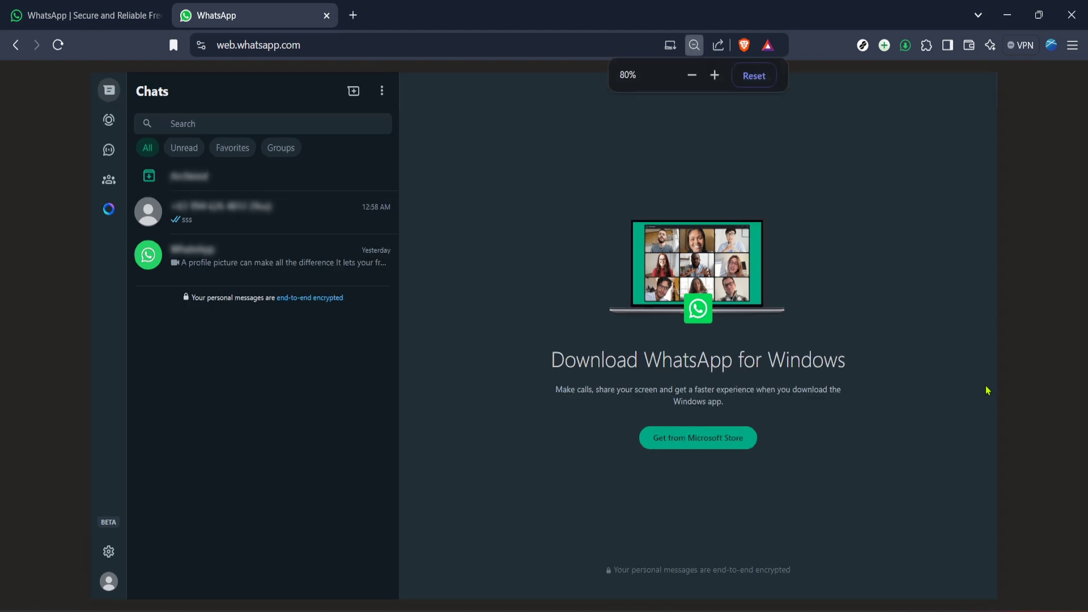
pyautogui.click(694, 44)
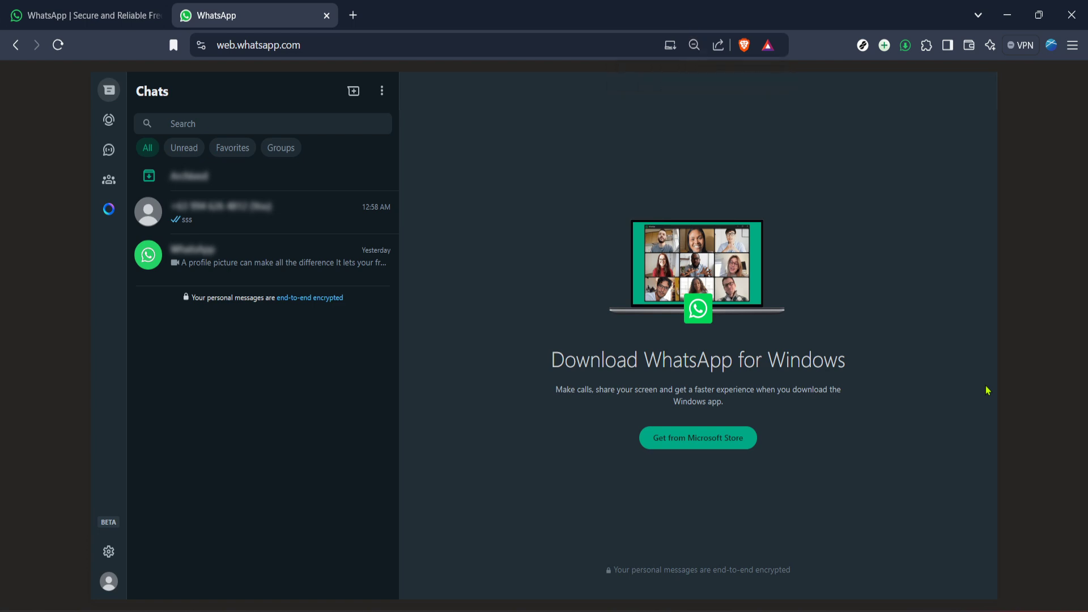
pyautogui.click(694, 45)
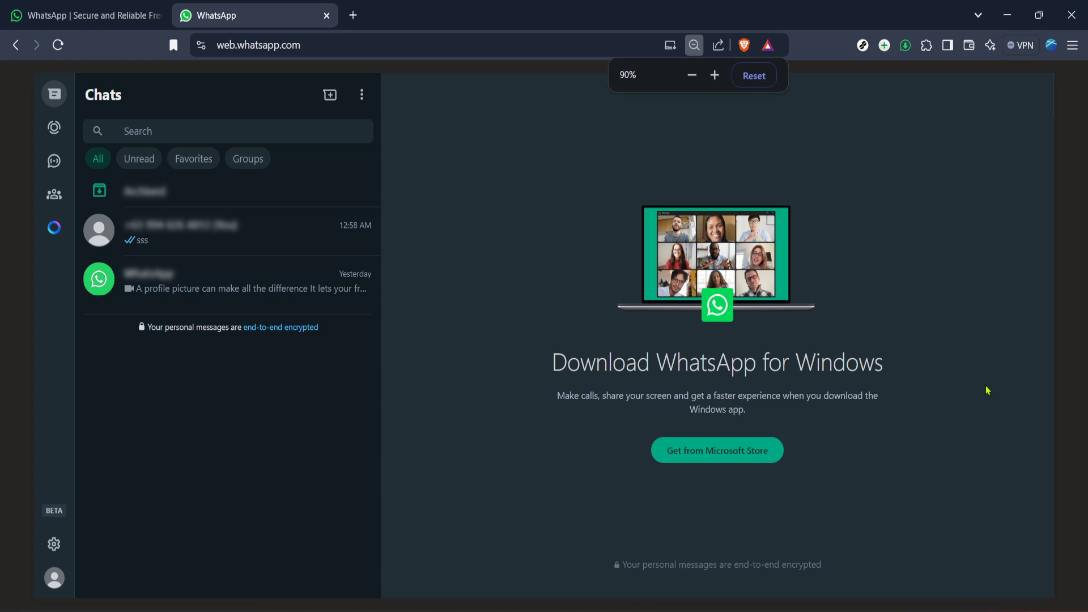
pyautogui.click(691, 75)
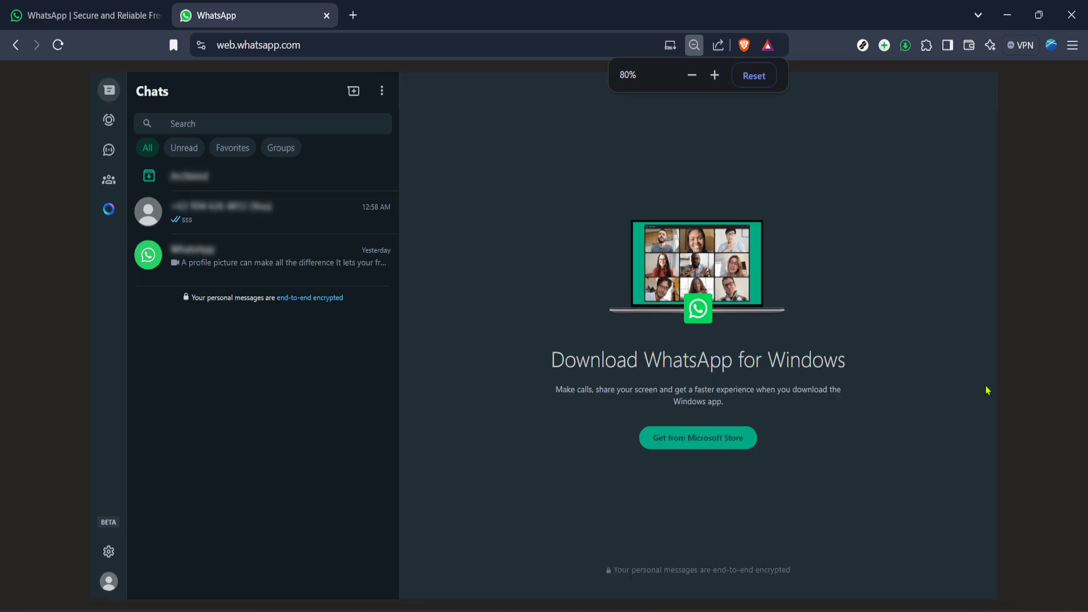
pyautogui.click(693, 45)
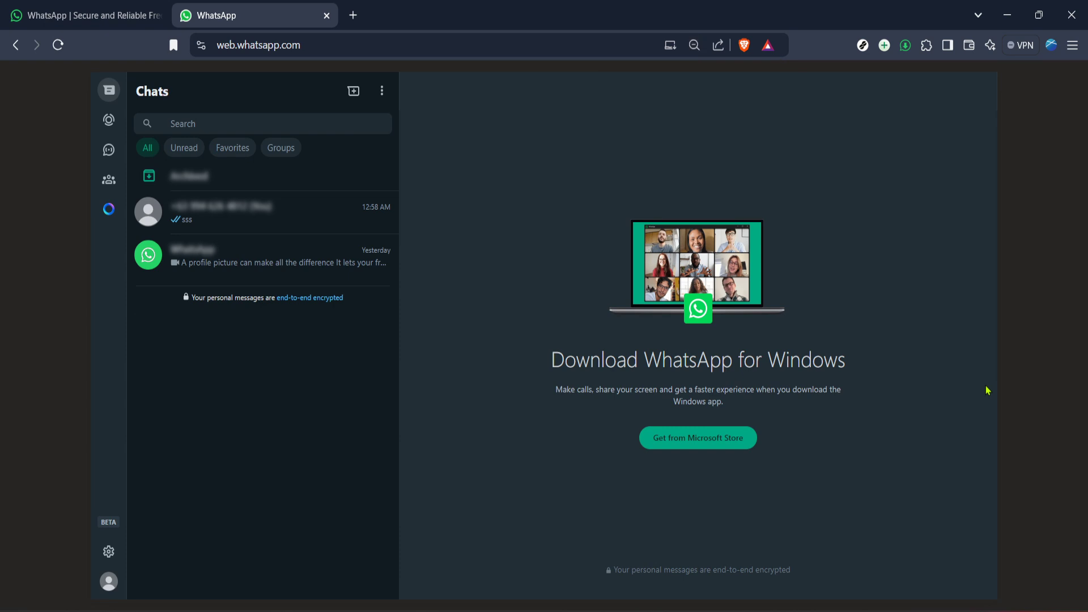
pyautogui.moveTo(901, 340)
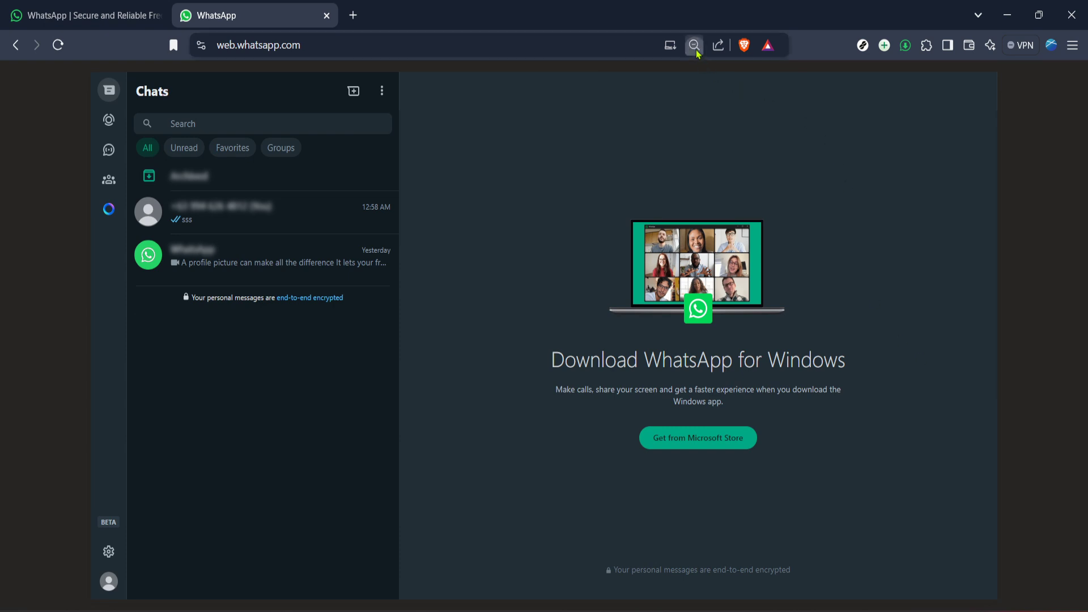
# Raise the chats page zoom from 80% to 90% with the address-bar zoom popup.
pyautogui.click(694, 45)
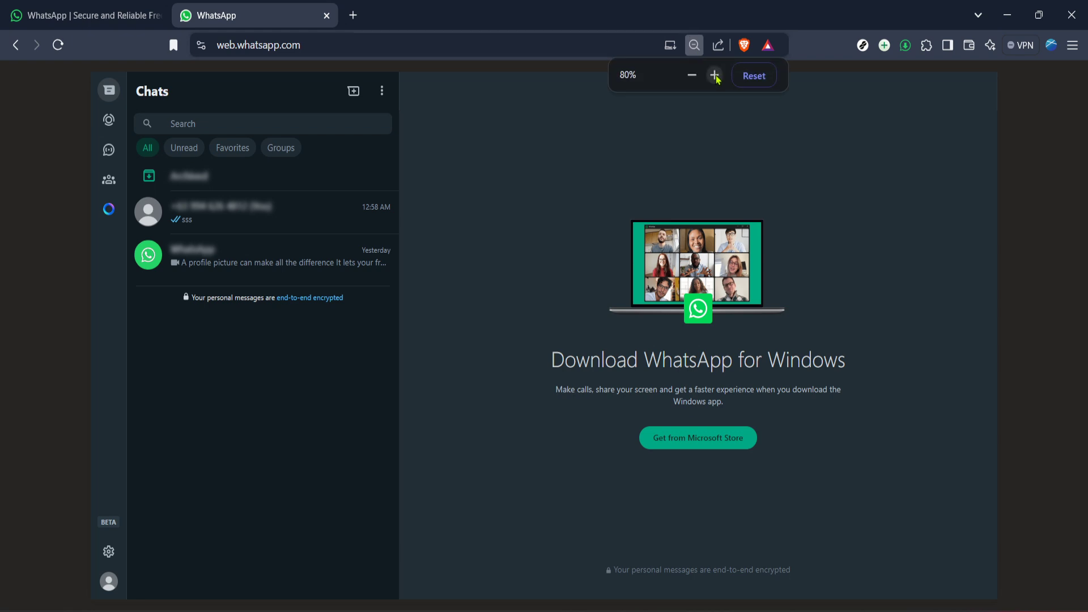
pyautogui.moveTo(716, 75)
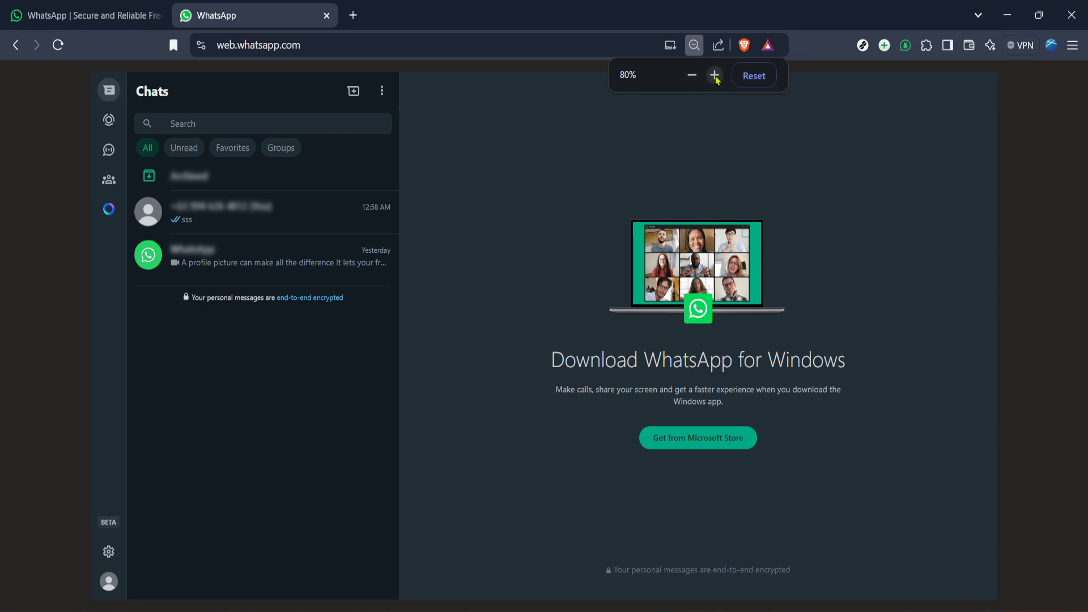
pyautogui.moveTo(715, 78)
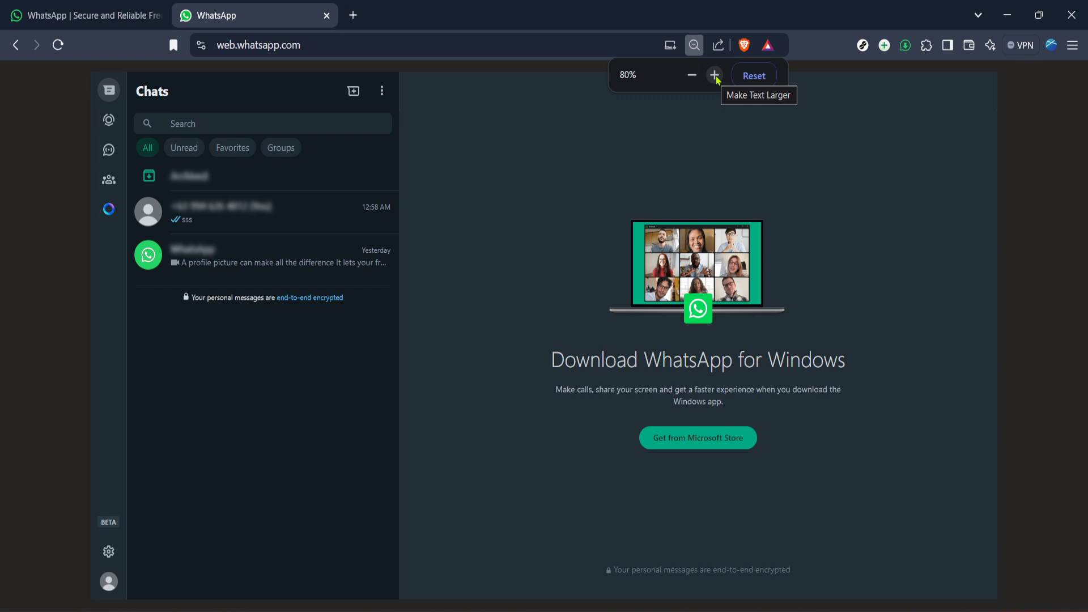
pyautogui.click(714, 75)
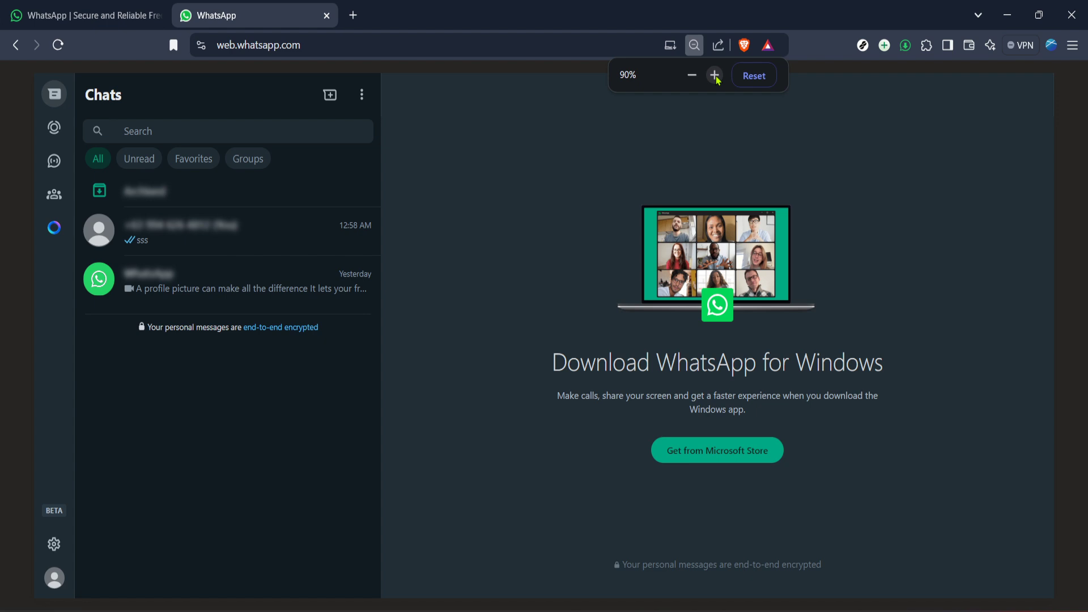
# Raise the chats page zoom from 90% back to 100% with the popup's + button.
pyautogui.click(715, 75)
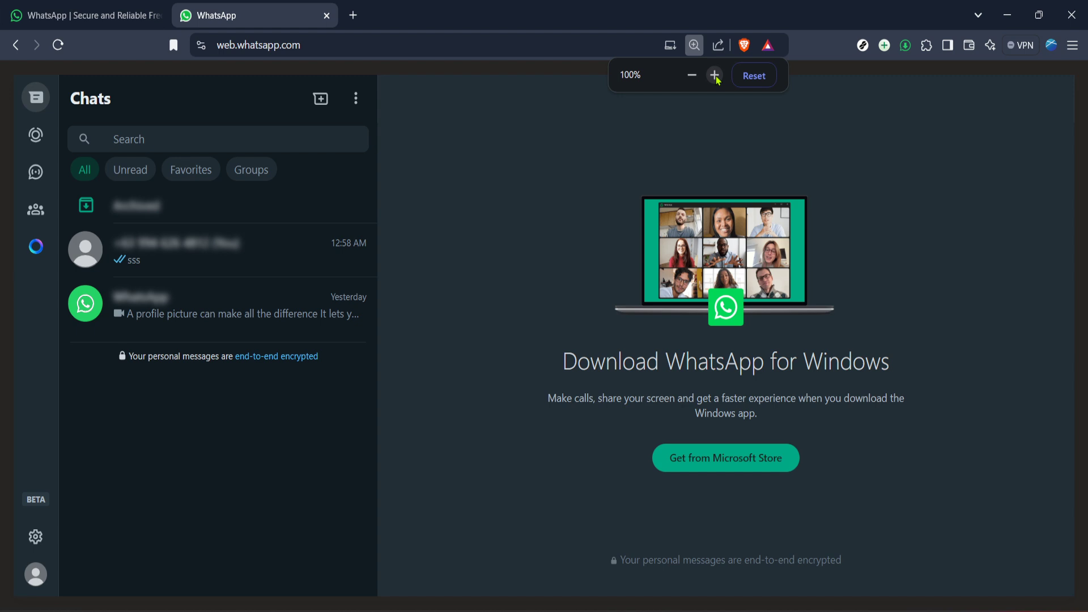
pyautogui.moveTo(767, 197)
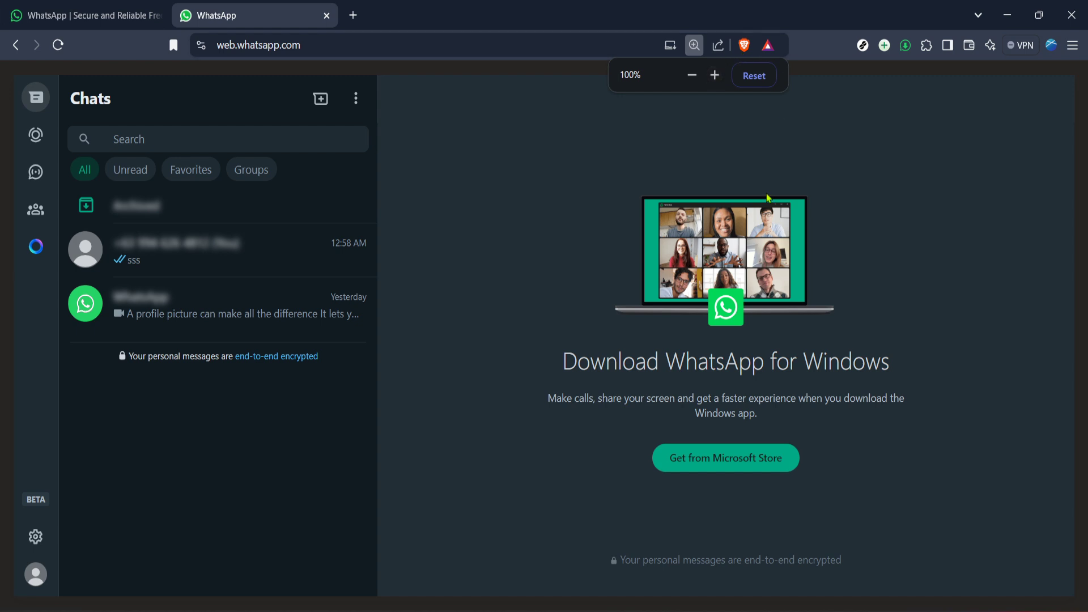
pyautogui.moveTo(789, 228)
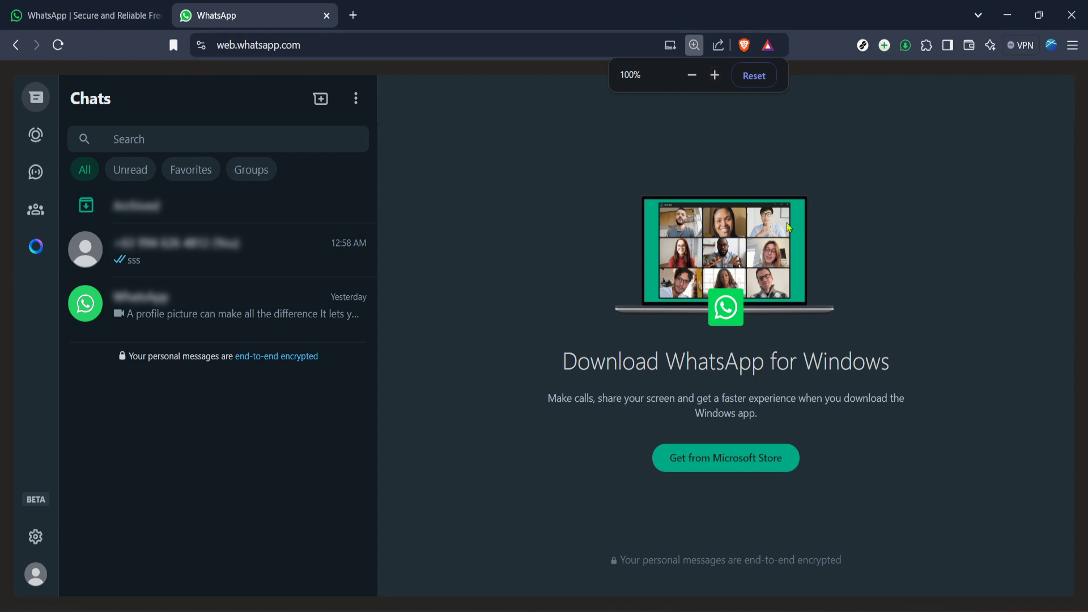
pyautogui.moveTo(787, 235)
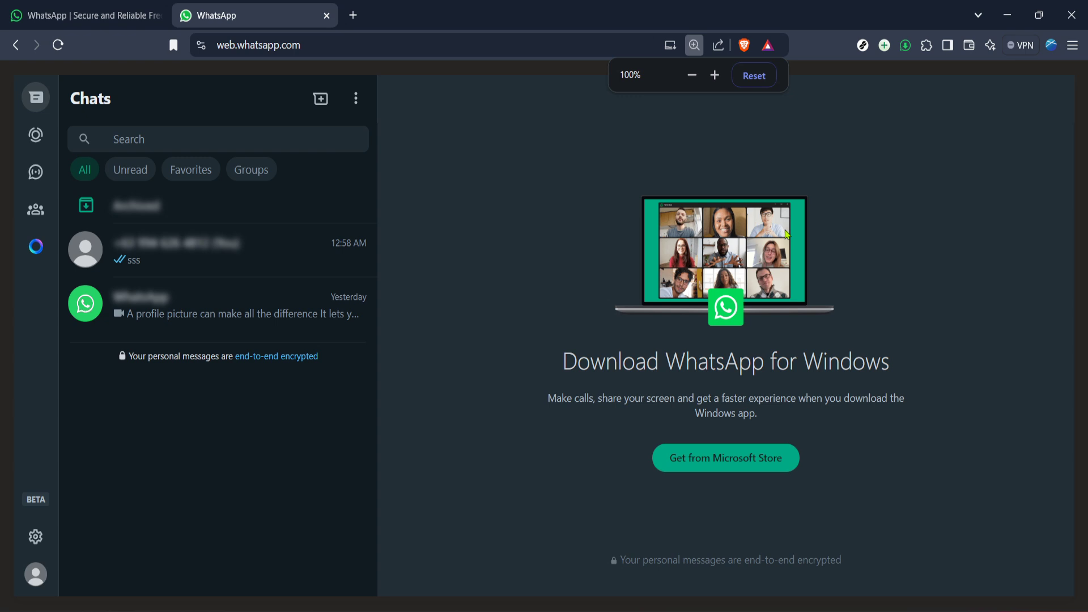